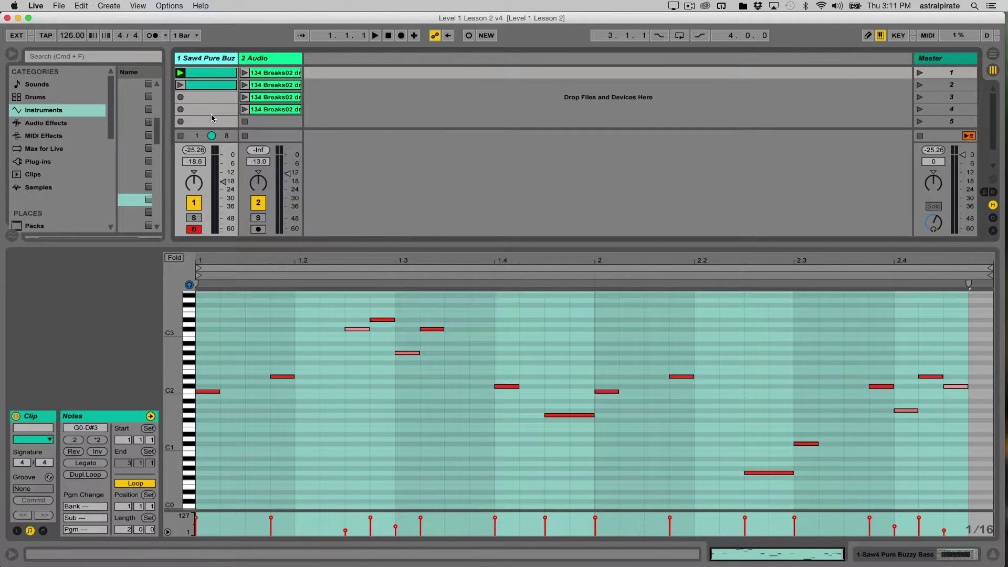
# Step: Show the first 134 Breaks02 drum-loop clip's waveform in the Sample editor
pyautogui.click(206, 109)
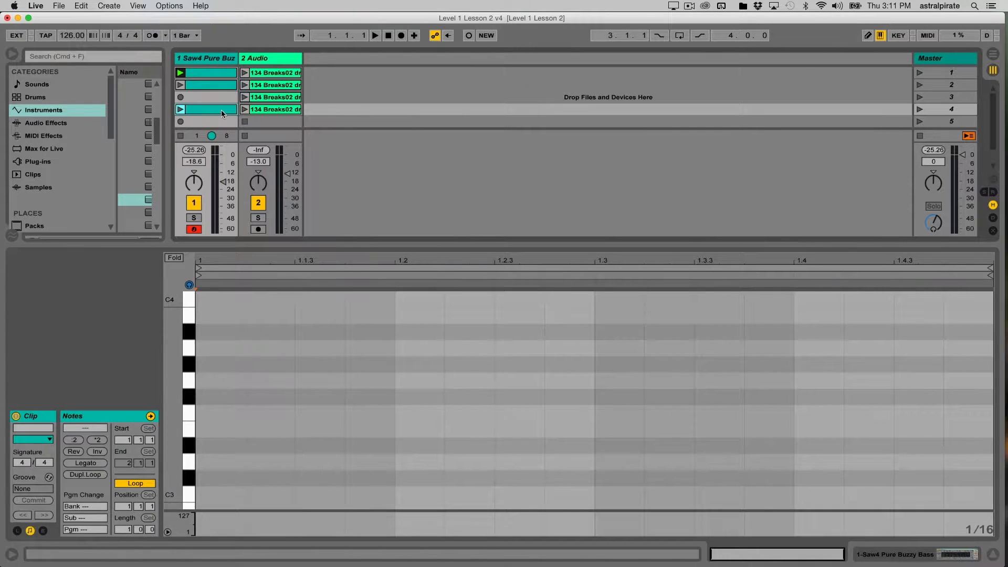
pyautogui.click(270, 109)
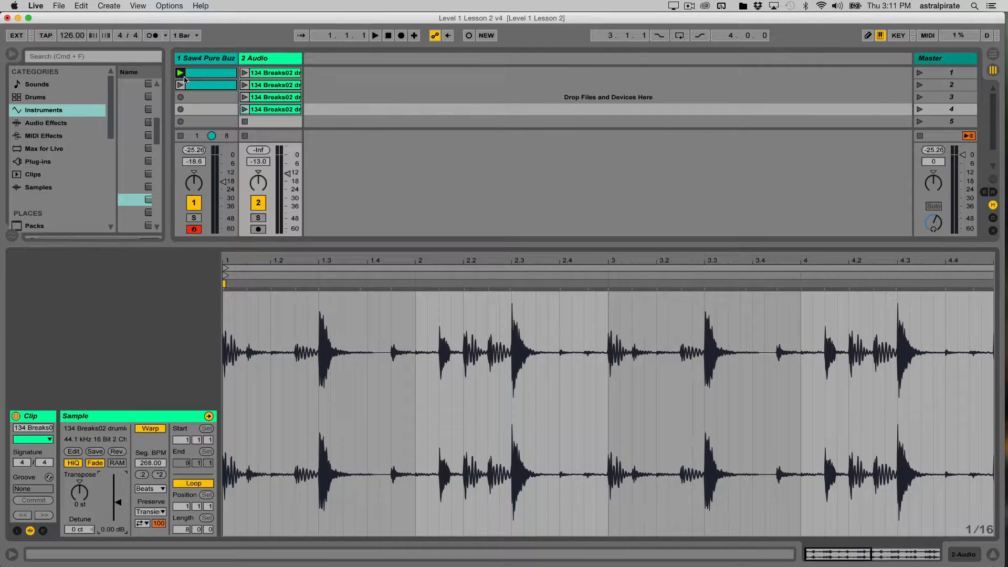
# Step: Halve the drum loop to 134 BPM, loop from 2.4.1 for 2.0.0, then show the Saw4 bass clip's notes
pyautogui.click(206, 84)
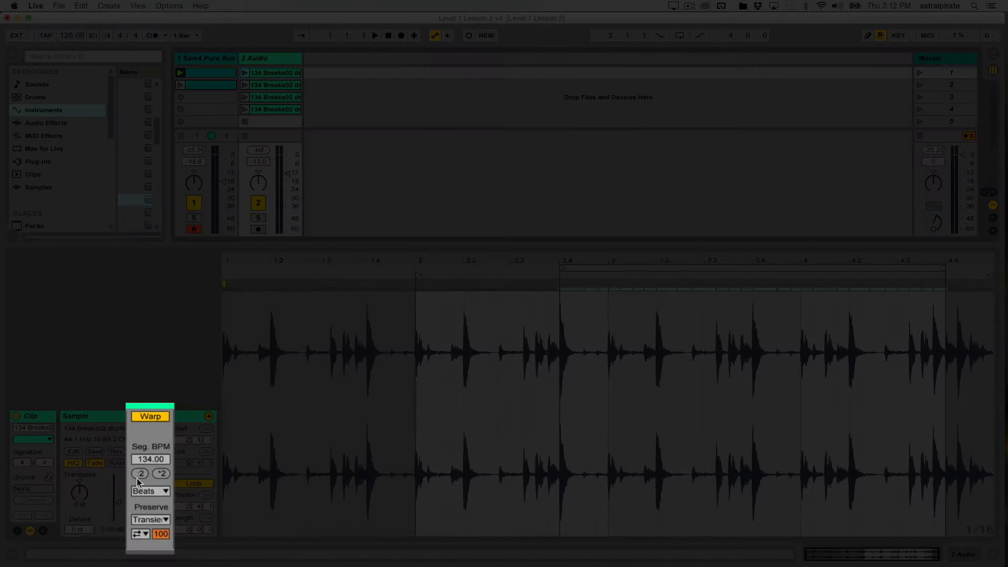
pyautogui.click(161, 474)
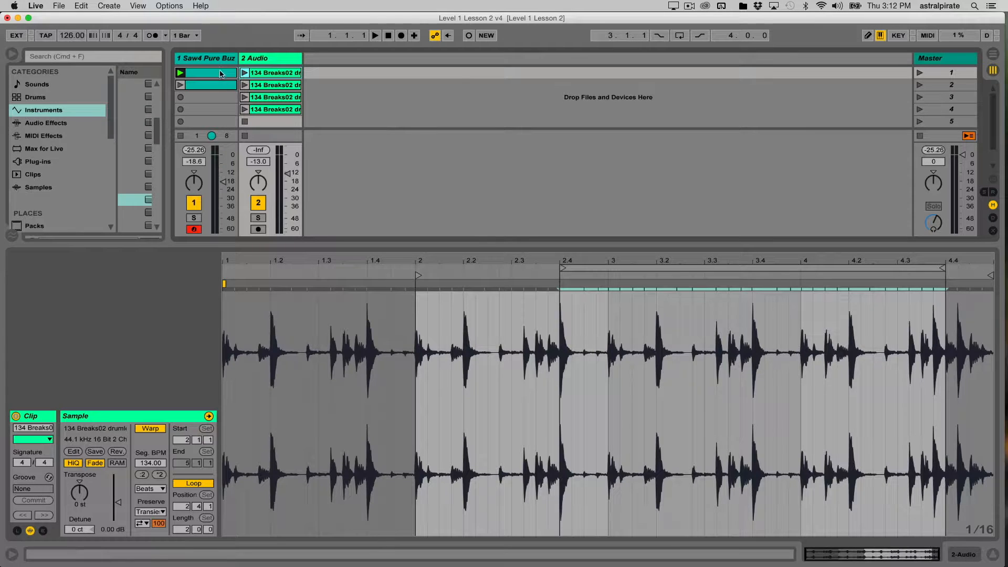
pyautogui.click(216, 72)
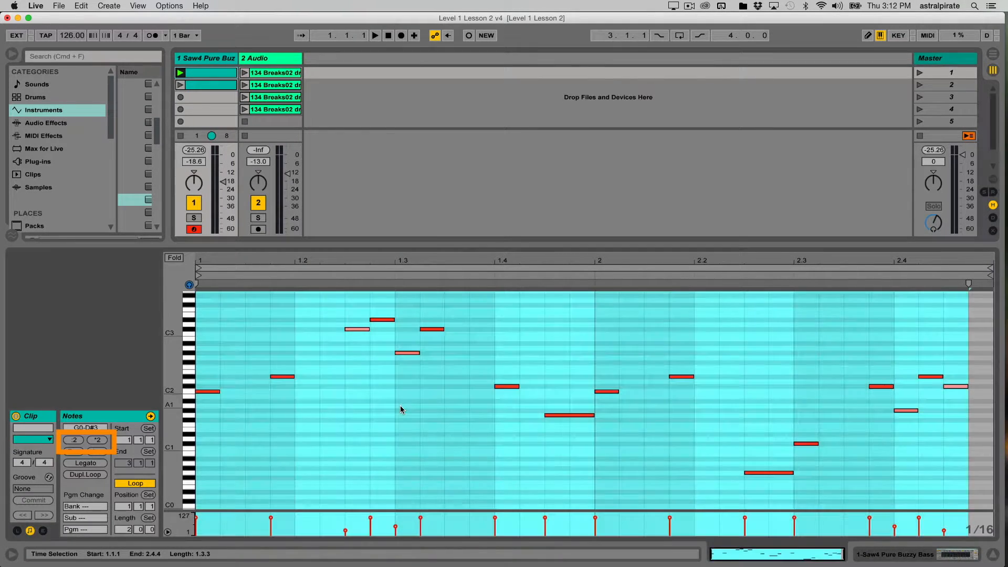
# Step: Select only the C#3 note near bar 1.3 and double its length with *2
pyautogui.click(395, 409)
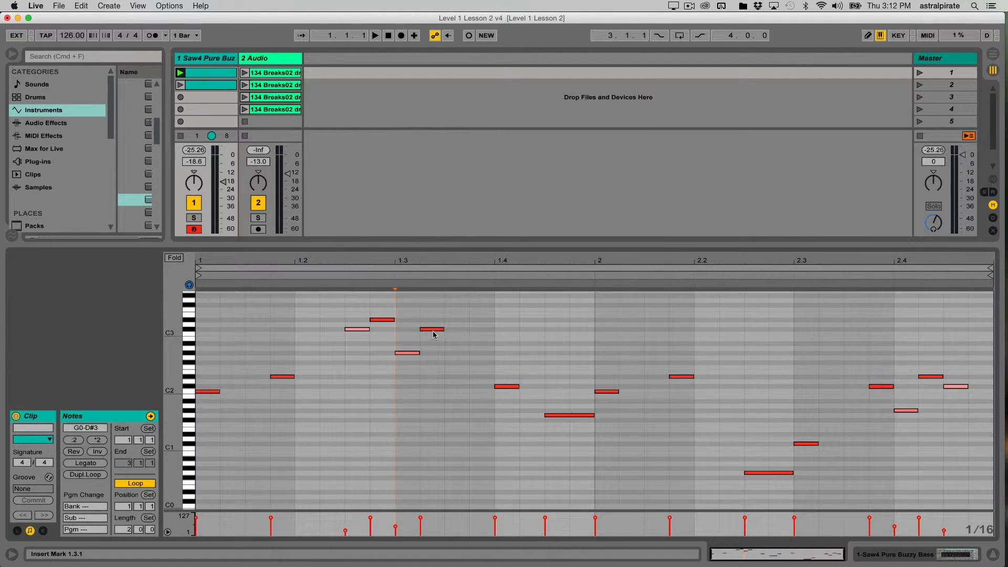
pyautogui.click(432, 329)
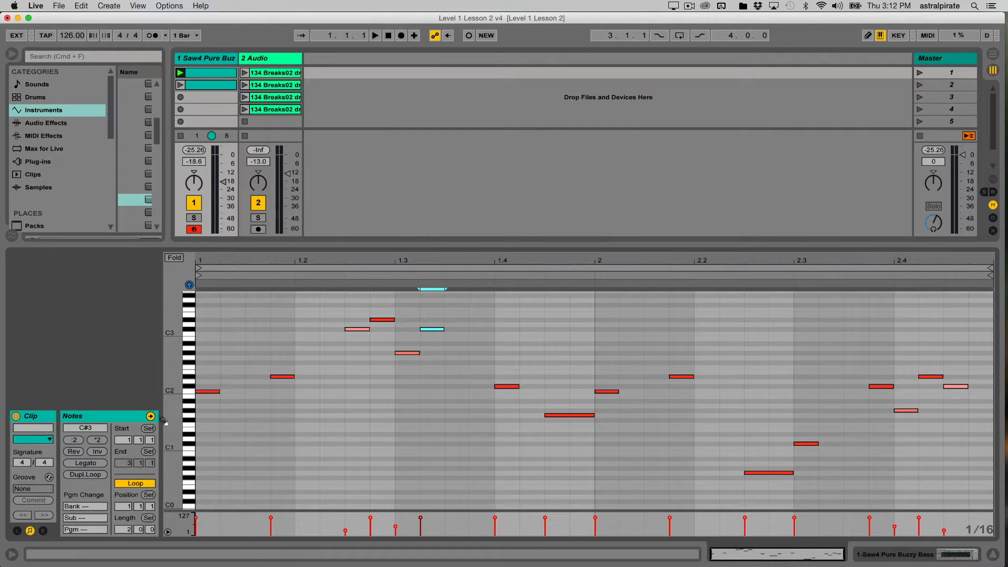
pyautogui.moveTo(98, 445)
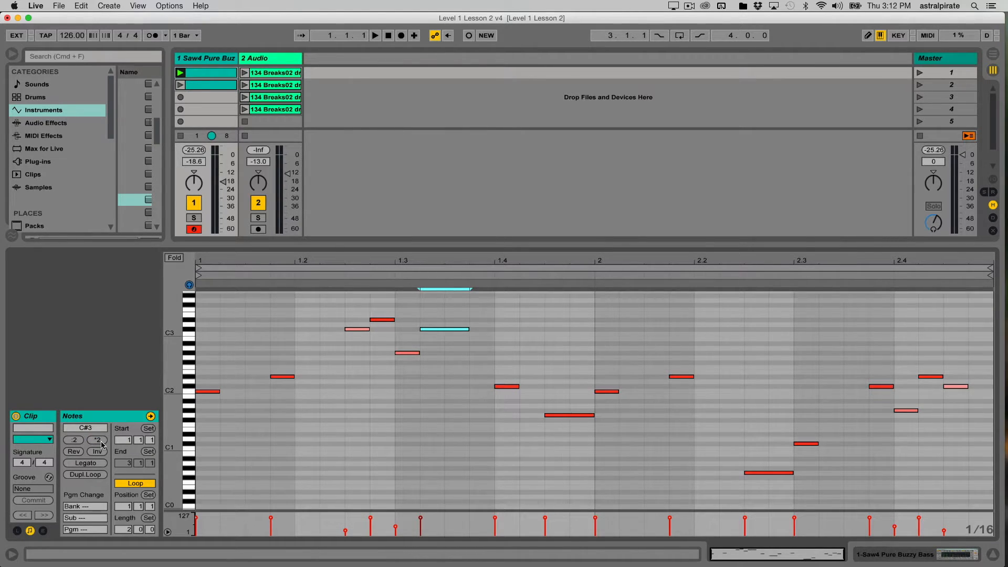
pyautogui.click(444, 329)
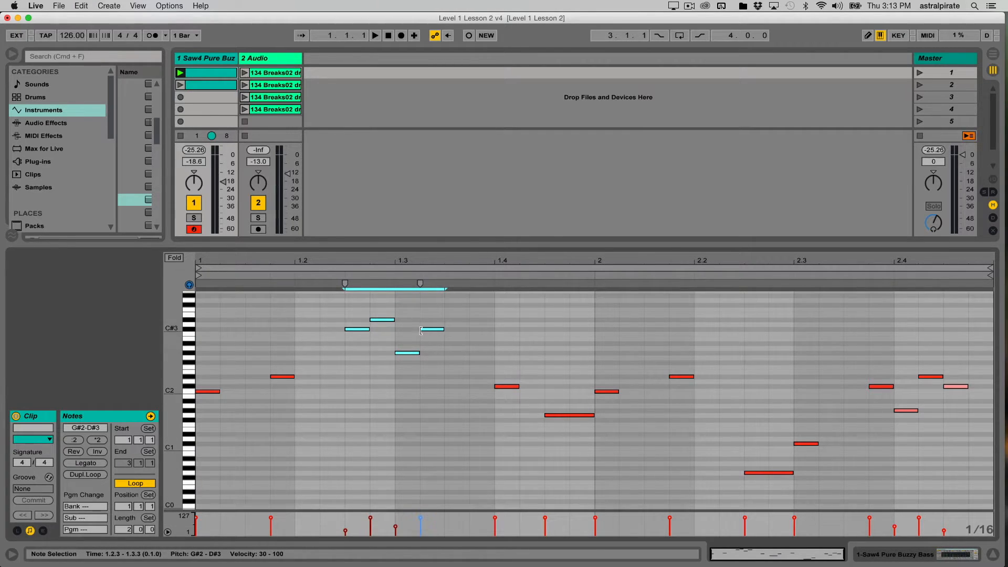
# Step: Restore the C#3 note's original length and clear the note selection
pyautogui.click(97, 440)
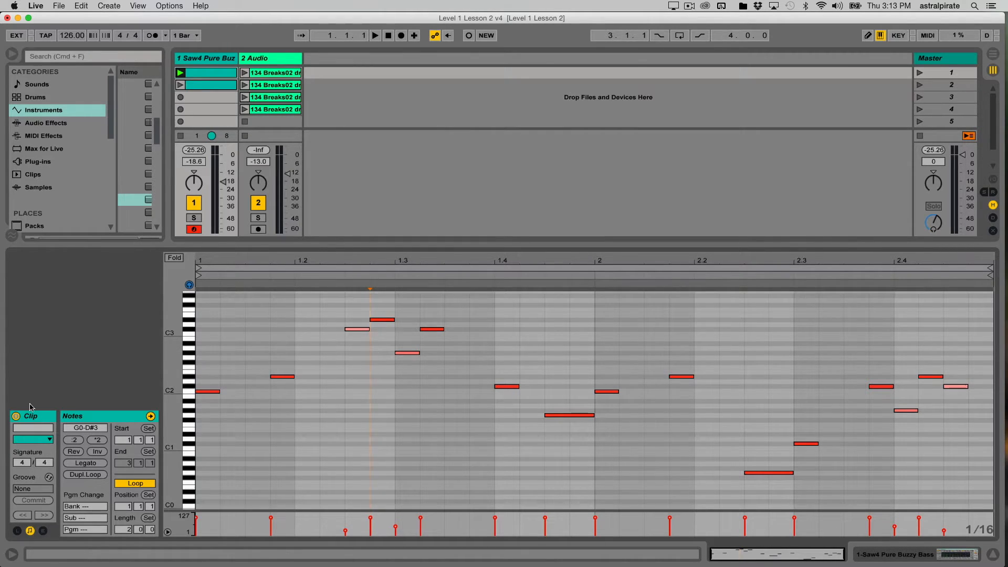
pyautogui.moveTo(139, 495)
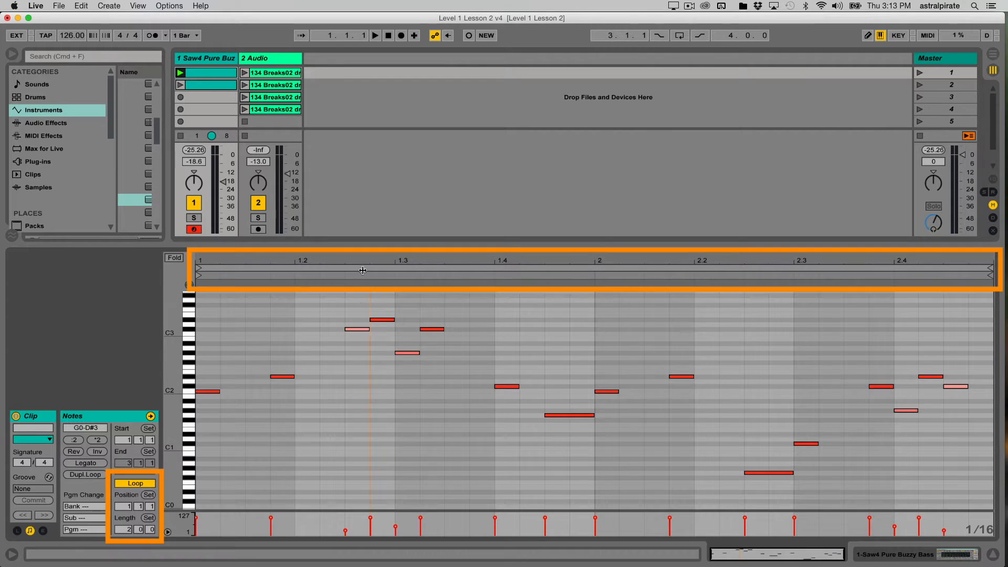
# Step: Select the bass clip's whole loop region, then show the first 134 Breaks02 drum loop for comparison
pyautogui.click(362, 268)
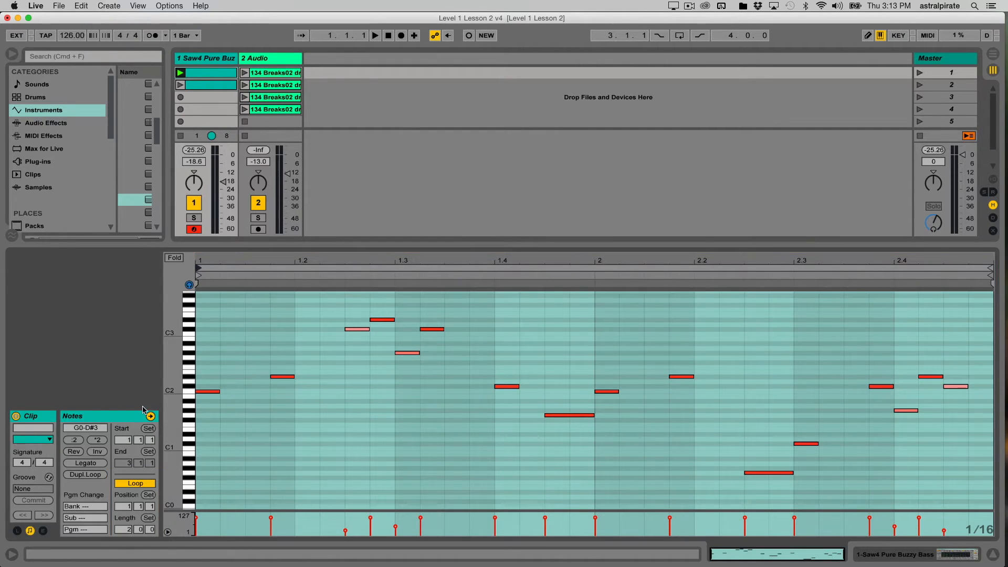
pyautogui.click(270, 73)
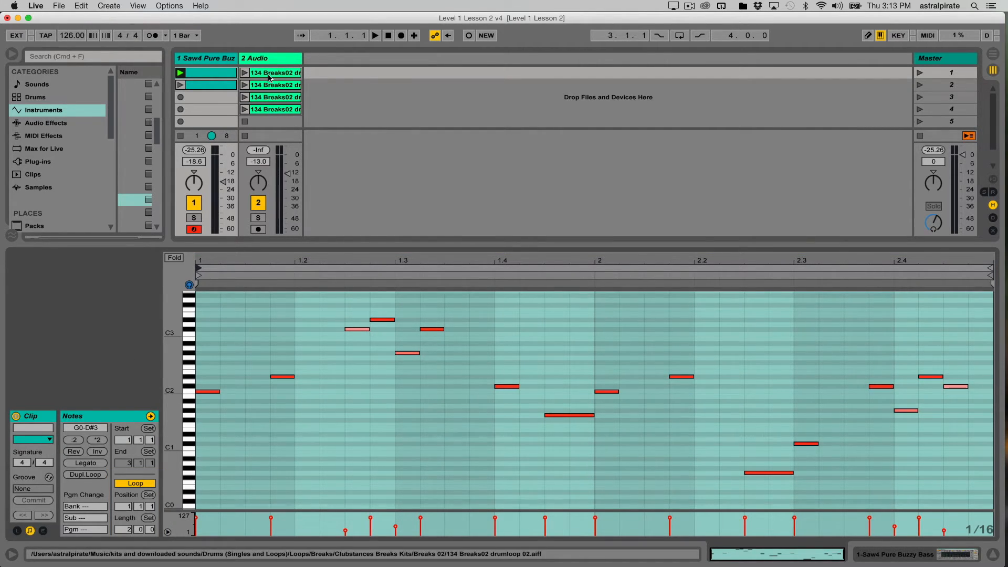
pyautogui.click(277, 72)
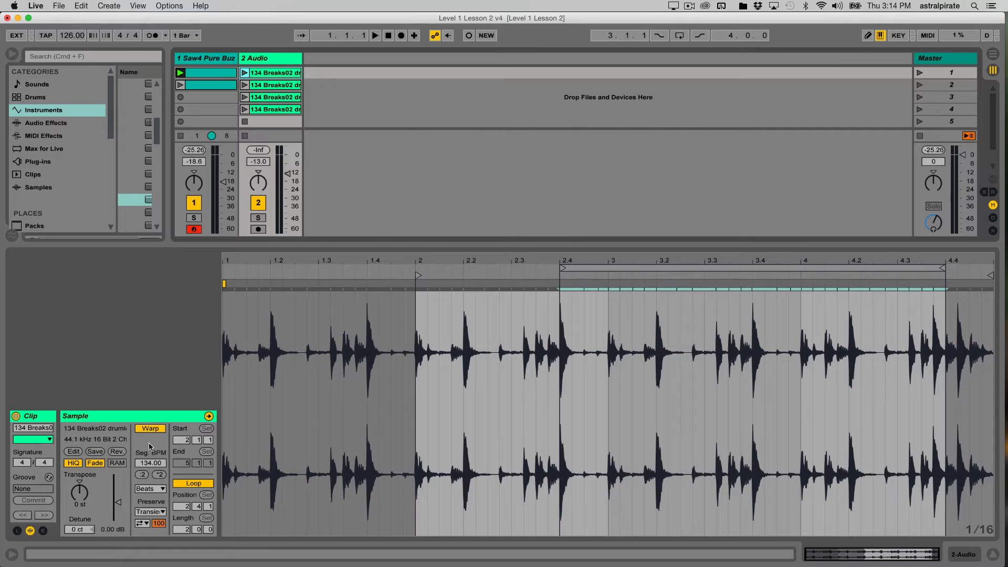
pyautogui.click(277, 73)
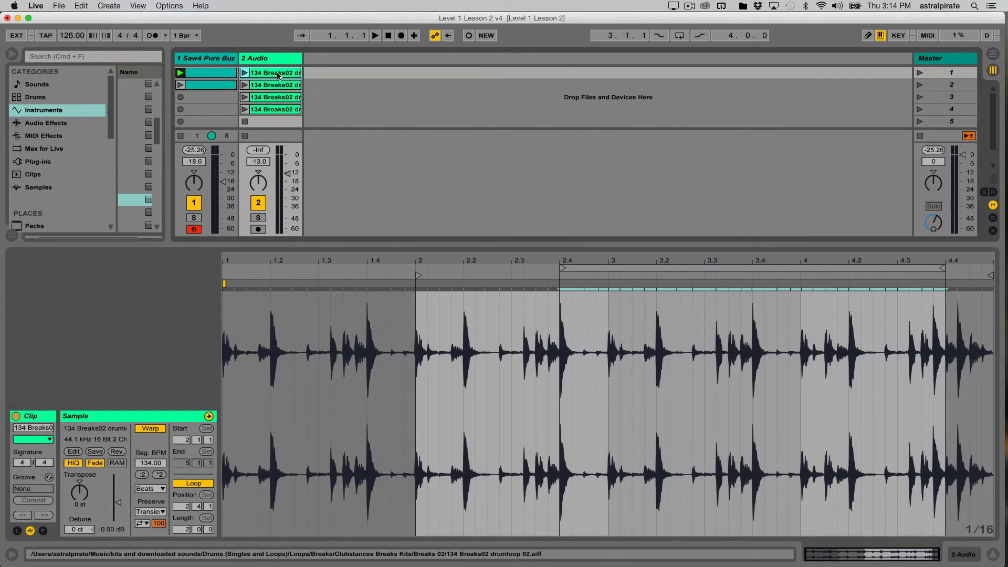
pyautogui.click(213, 84)
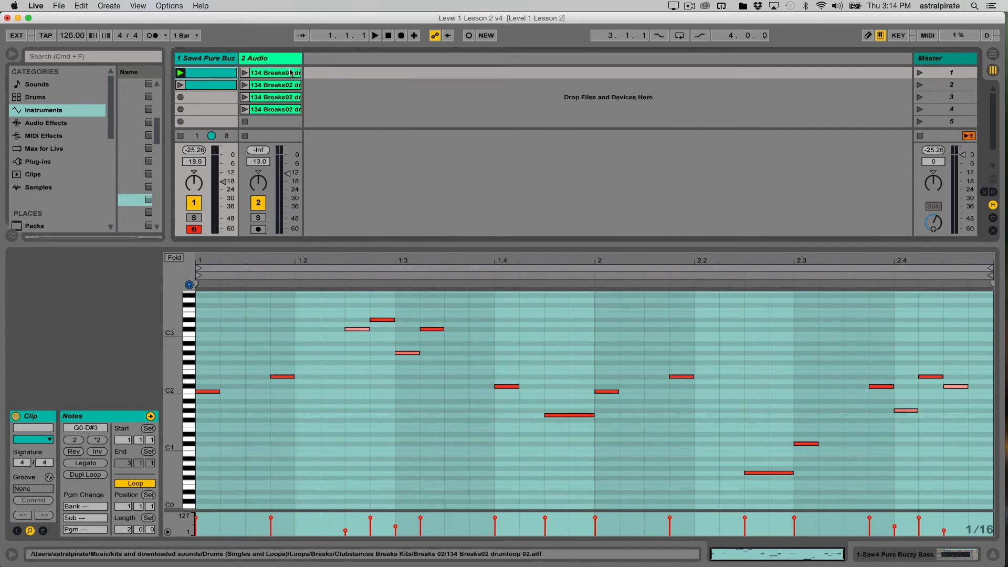
pyautogui.click(273, 72)
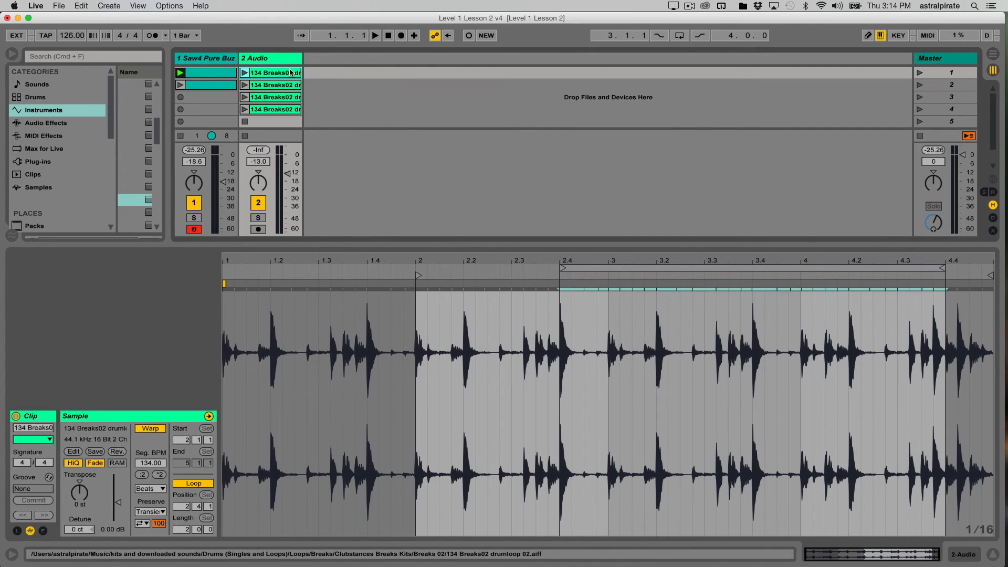